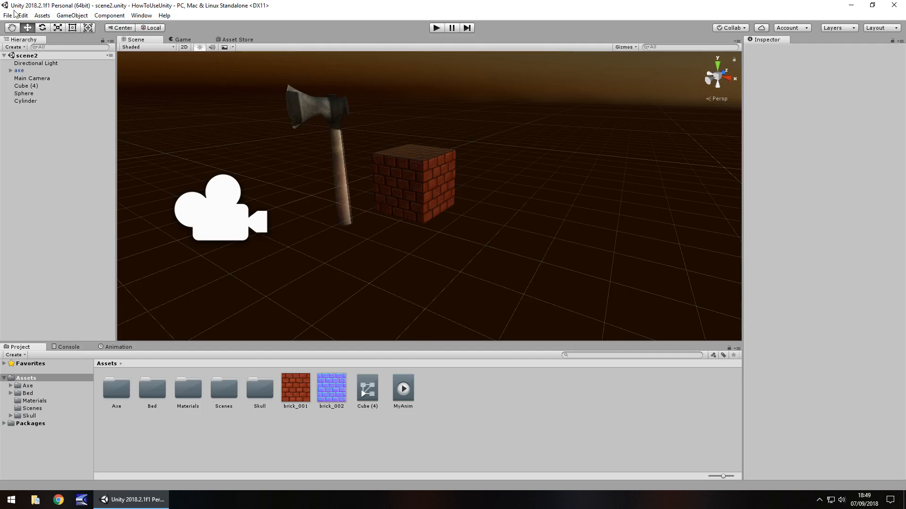
Show the InputManager's axis list in the Inspector via Edit > Project Settings > Input.
{"action": "left_click", "coordinate": [24, 15]}
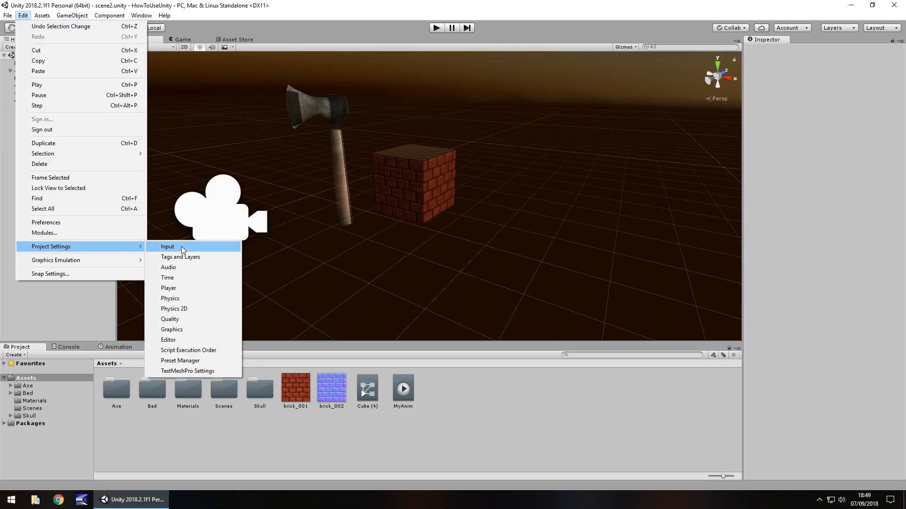
{"action": "left_click", "coordinate": [167, 246]}
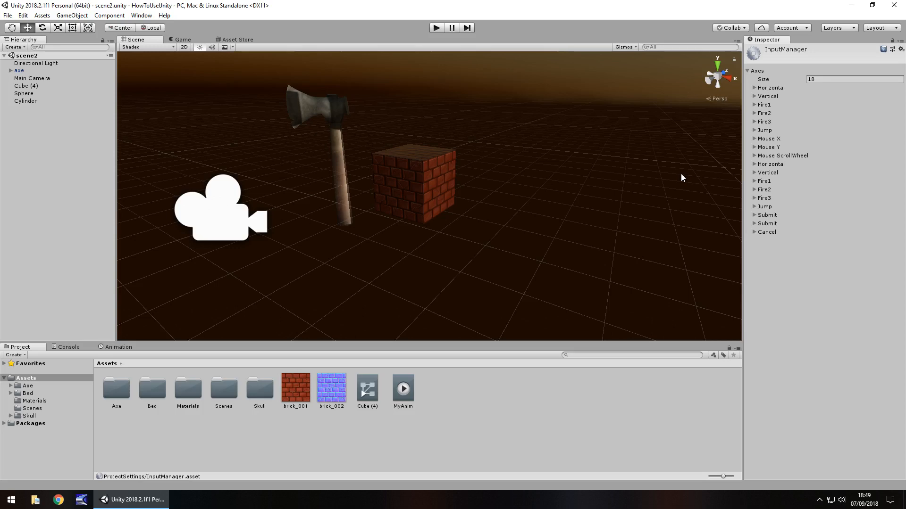
{"action": "mouse_move", "coordinate": [719, 181]}
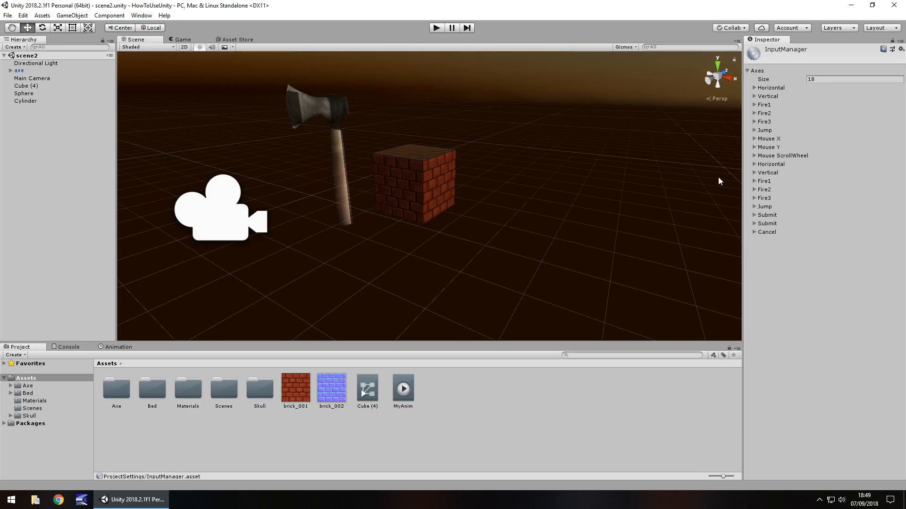
{"action": "mouse_move", "coordinate": [762, 107]}
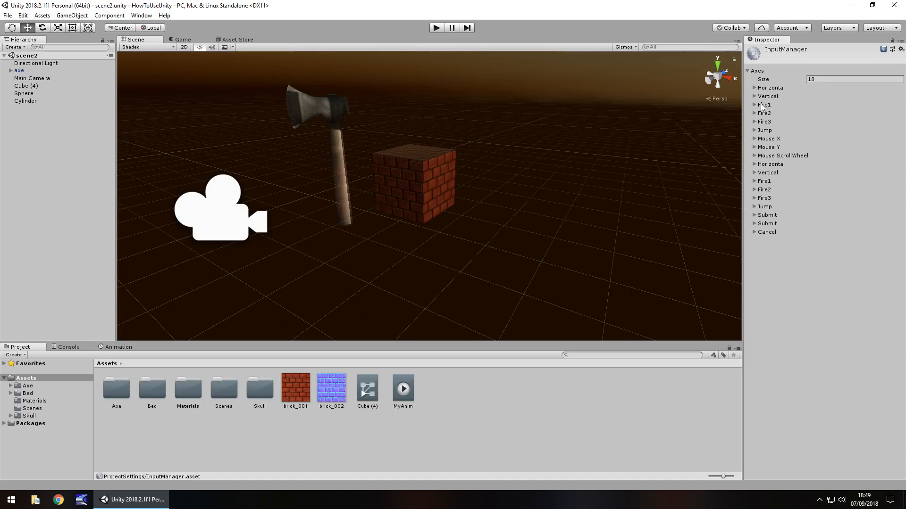
Expand the Fire1 axis to show its left ctrl and mouse 0 positive buttons.
{"action": "left_click", "coordinate": [755, 105]}
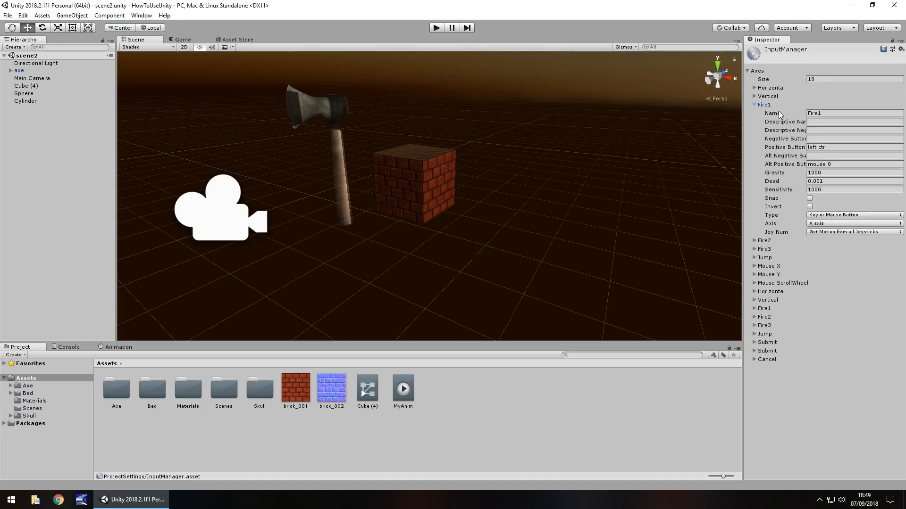
{"action": "mouse_move", "coordinate": [780, 121]}
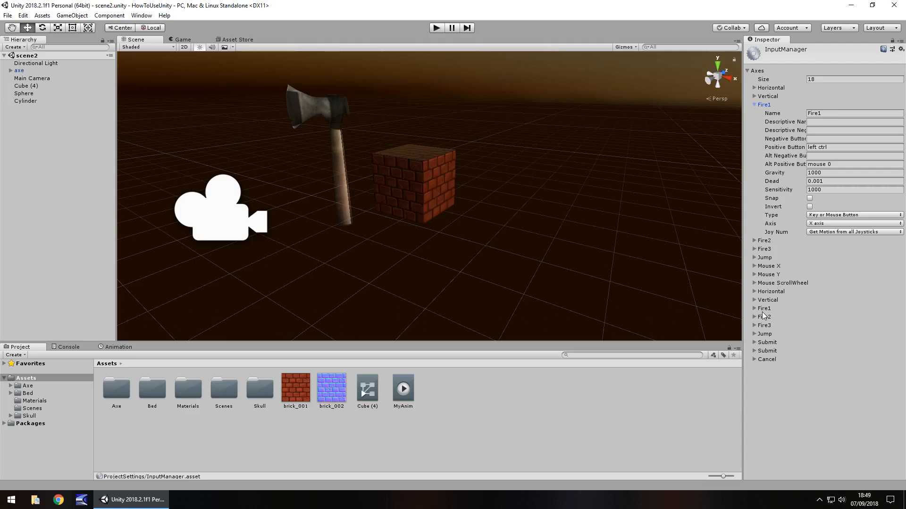
{"action": "mouse_move", "coordinate": [768, 312]}
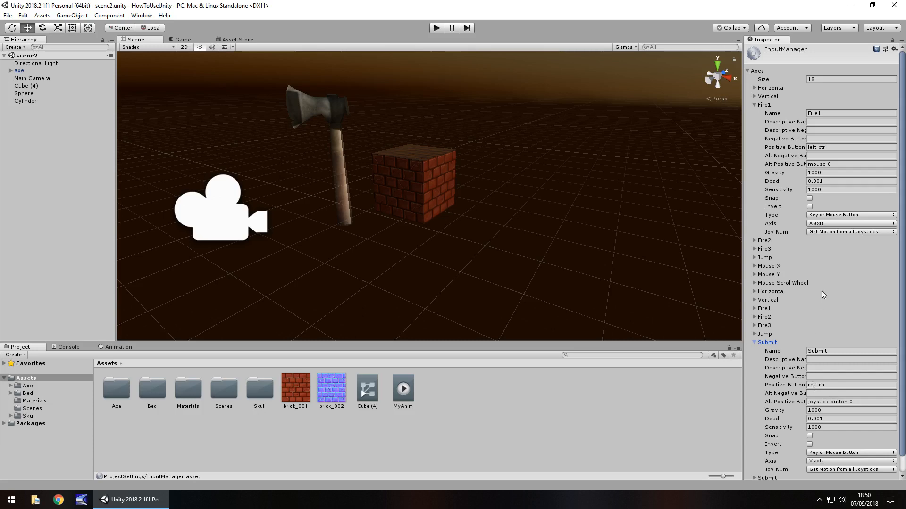
{"action": "mouse_move", "coordinate": [791, 115]}
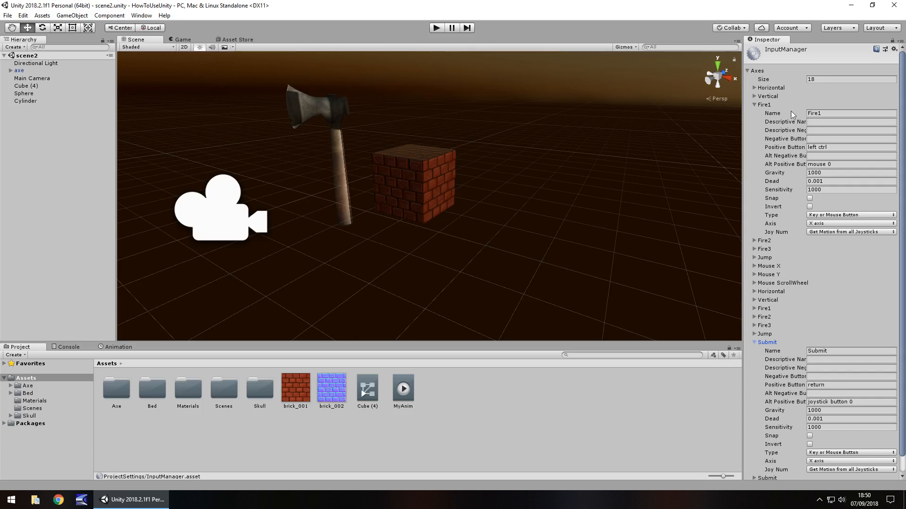
Expand Horizontal to review its keys, then expand Vertical (down/up, s/w) and collapse Horizontal.
{"action": "left_click", "coordinate": [755, 87]}
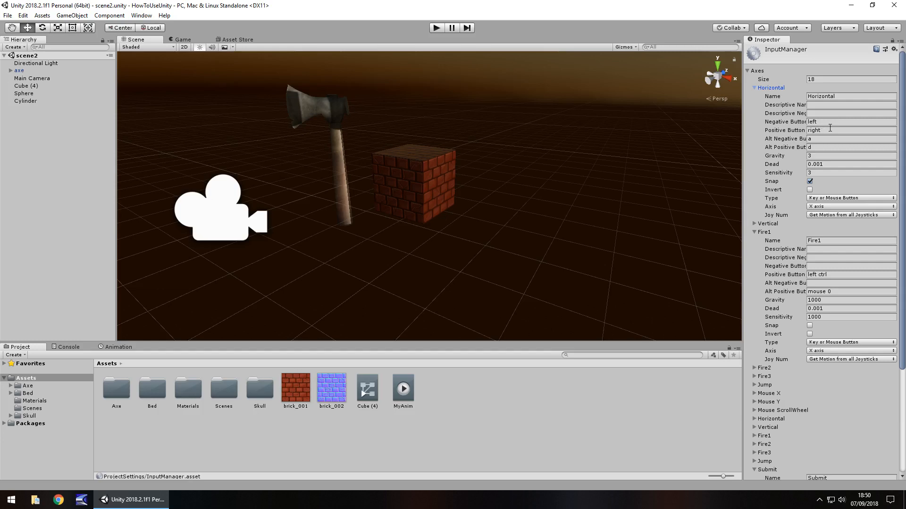
{"action": "mouse_move", "coordinate": [512, 176]}
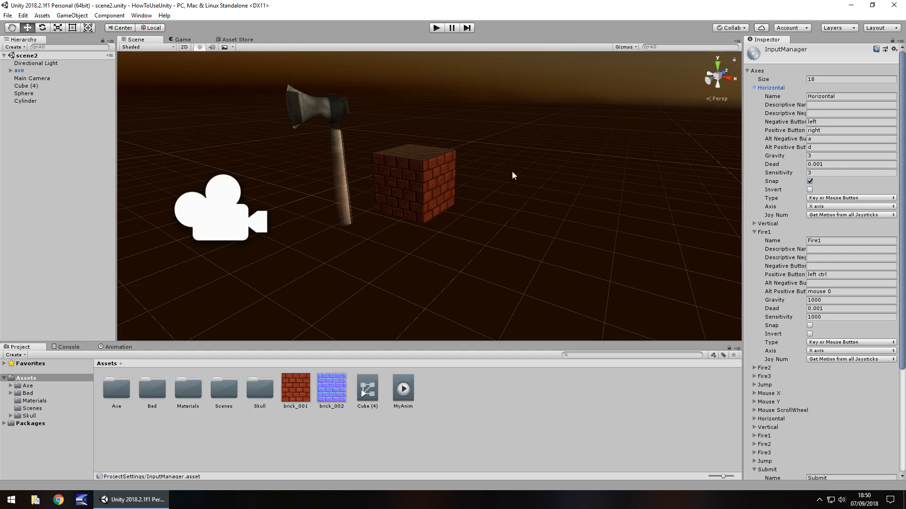
{"action": "mouse_move", "coordinate": [441, 196]}
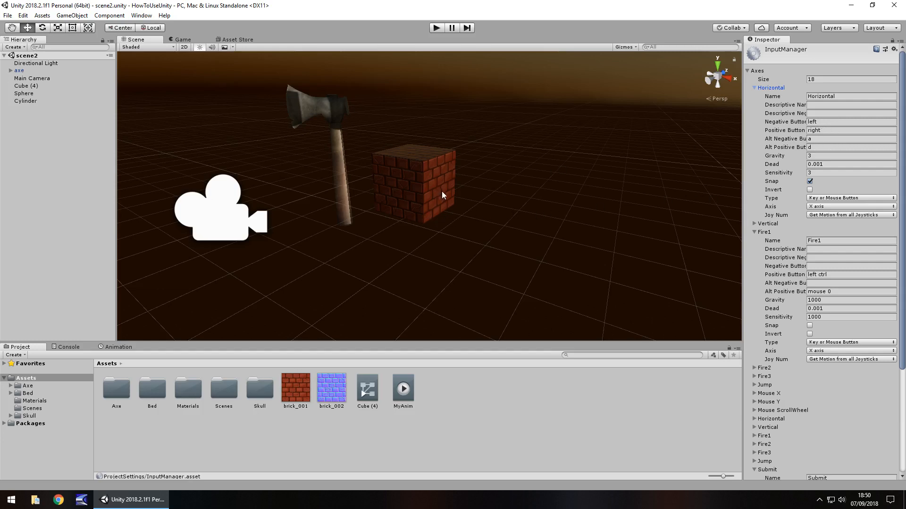
{"action": "mouse_move", "coordinate": [453, 191]}
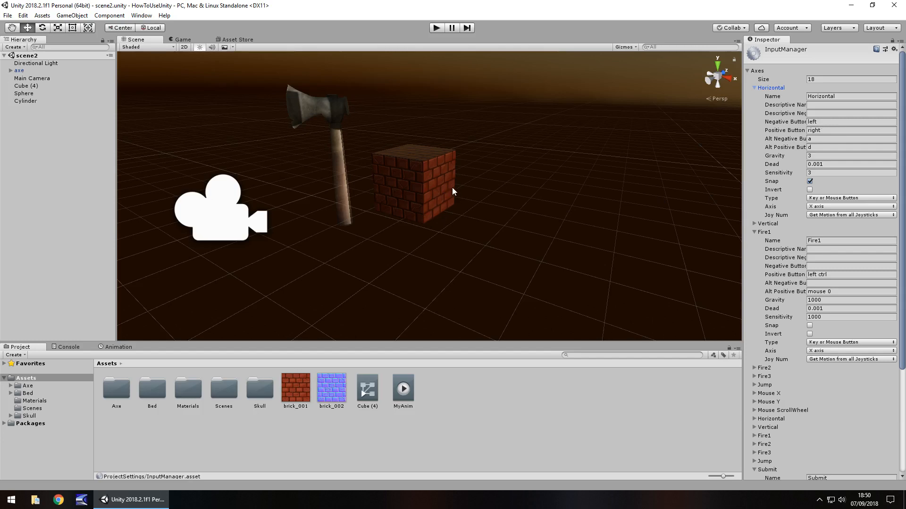
{"action": "mouse_move", "coordinate": [487, 202]}
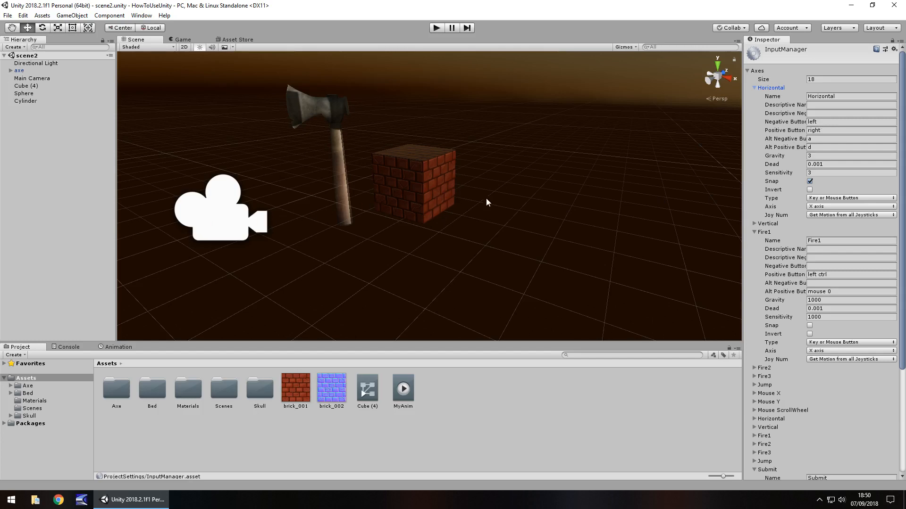
{"action": "mouse_move", "coordinate": [650, 133]}
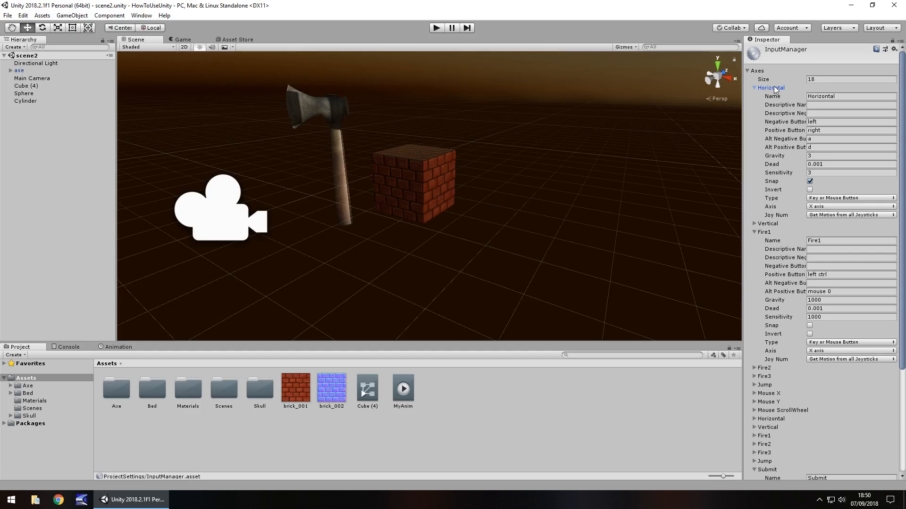
{"action": "left_click", "coordinate": [755, 224]}
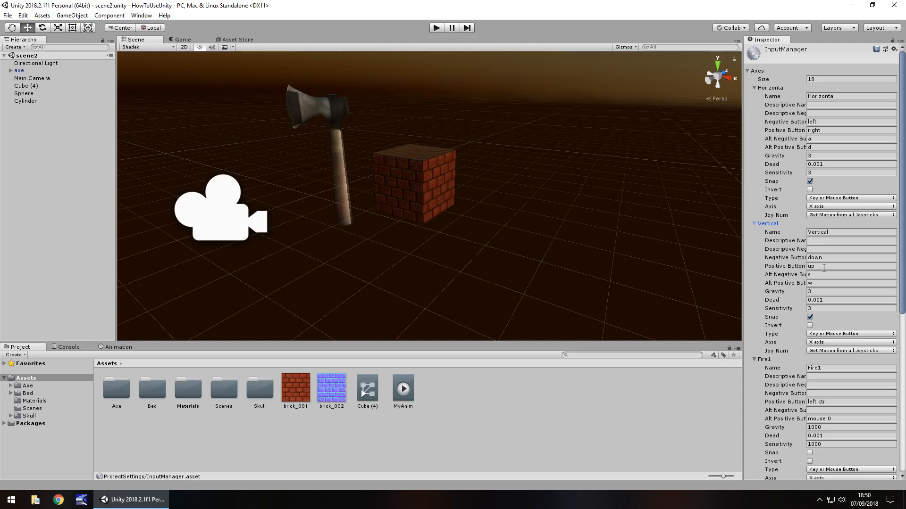
{"action": "left_click", "coordinate": [753, 87]}
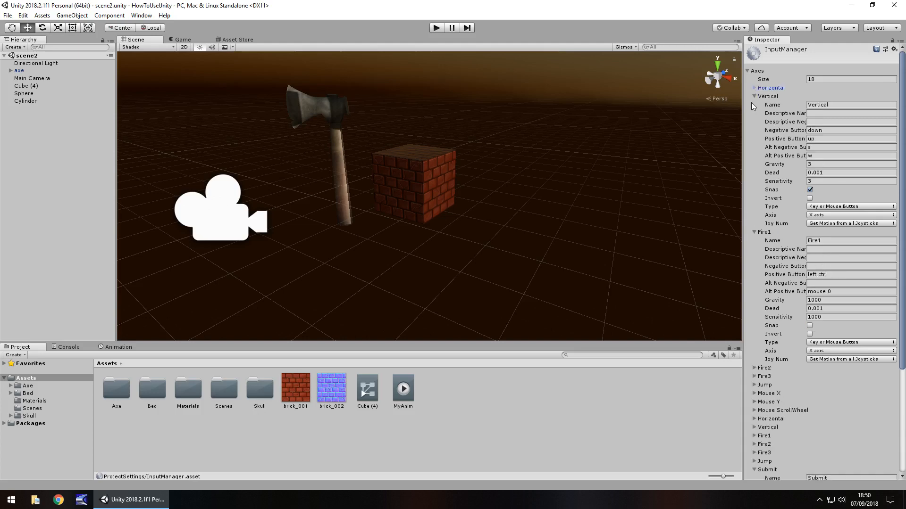
Collapse Submit, set Axes Size to 19, and expand the new duplicate Cancel axis.
{"action": "left_click", "coordinate": [753, 96]}
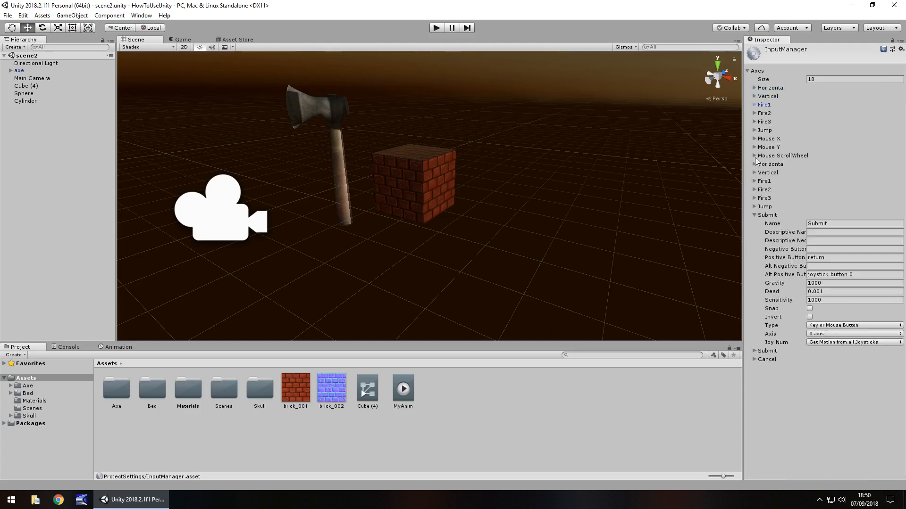
{"action": "left_click", "coordinate": [754, 215]}
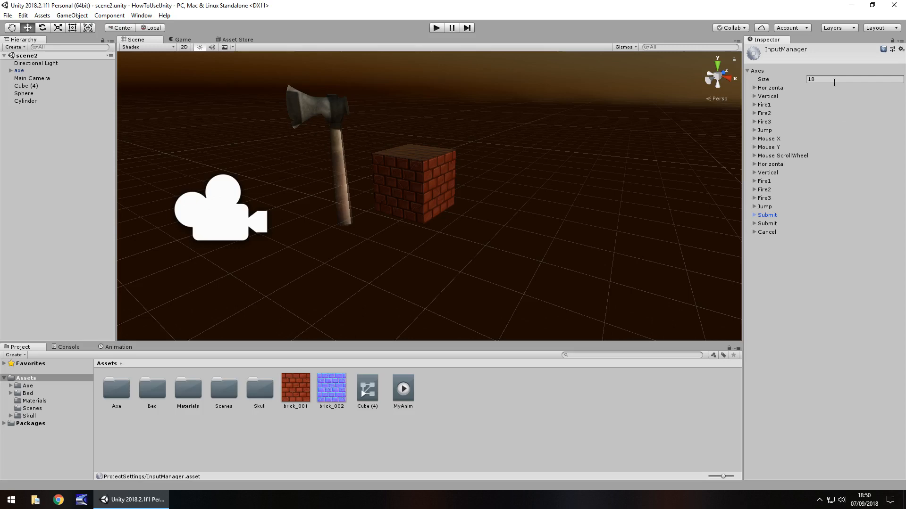
{"action": "left_click", "coordinate": [849, 80]}
{"action": "type", "text": "19"}
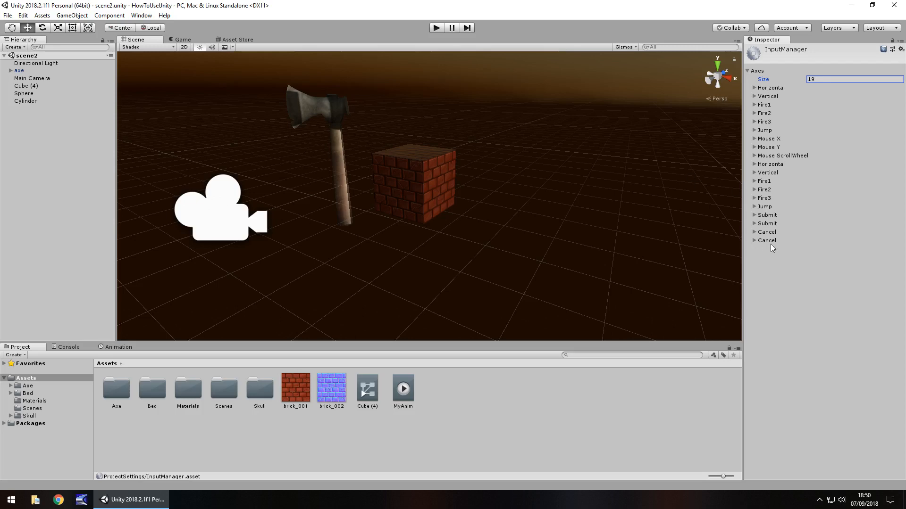
{"action": "mouse_move", "coordinate": [759, 245]}
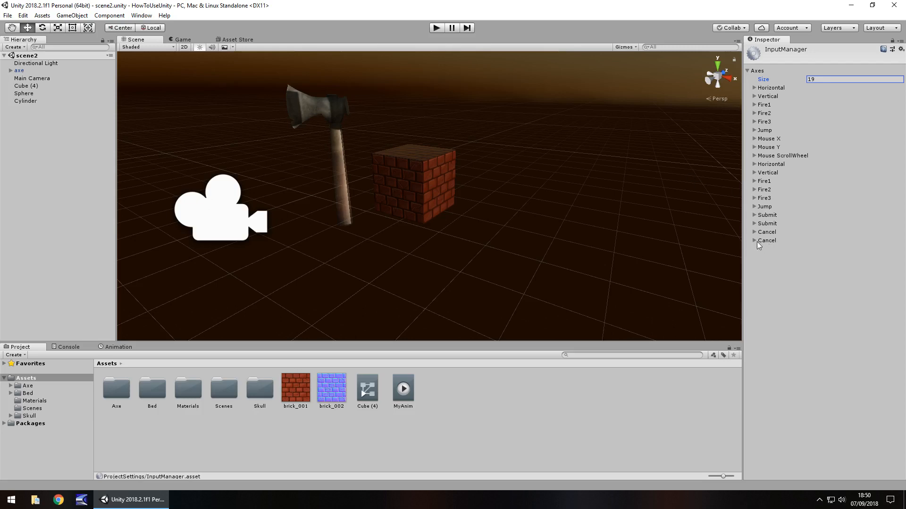
{"action": "left_click", "coordinate": [755, 241]}
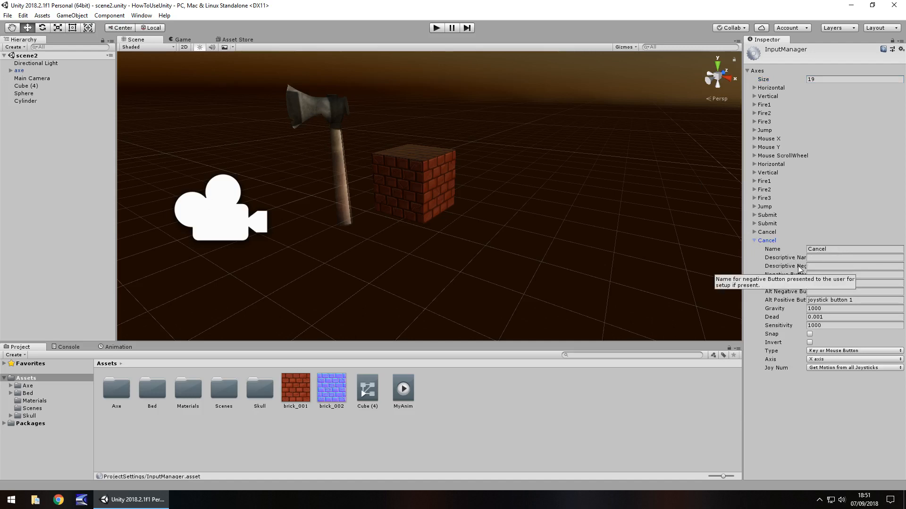
Name the new axis Ekey, set Positive Button to e, and clear Alt Positive Button.
{"action": "left_click", "coordinate": [849, 249]}
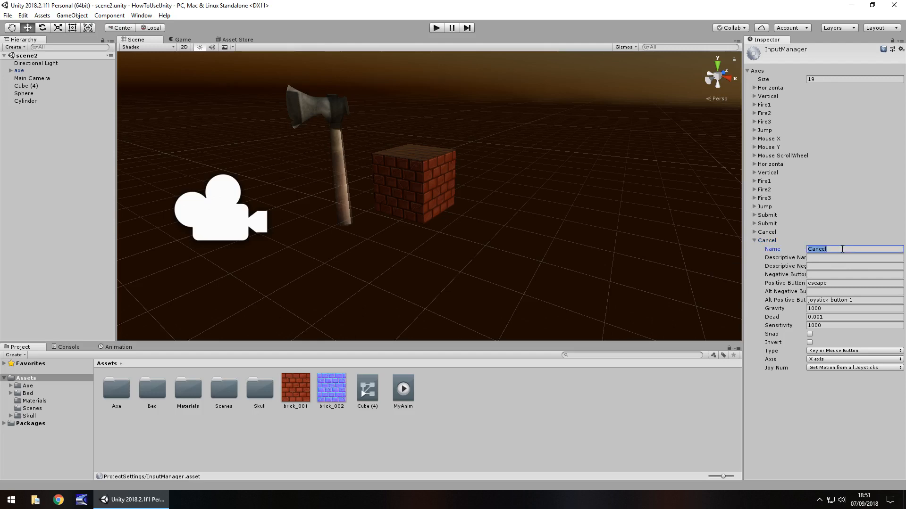
{"action": "type", "text": "Ekey"}
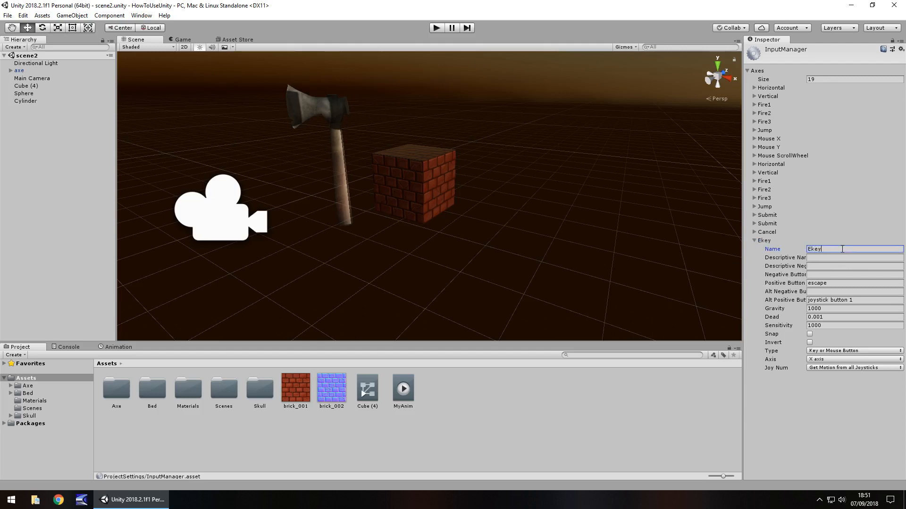
{"action": "left_click", "coordinate": [854, 283]}
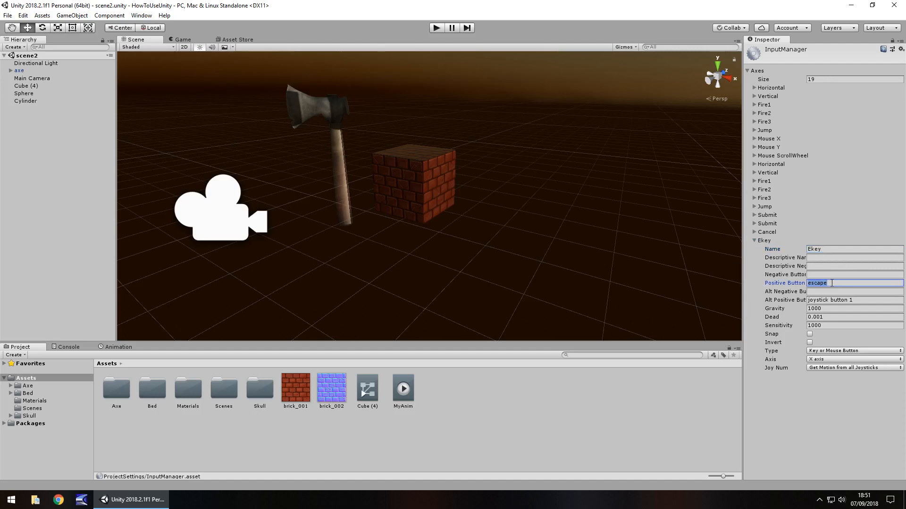
{"action": "type", "text": "e"}
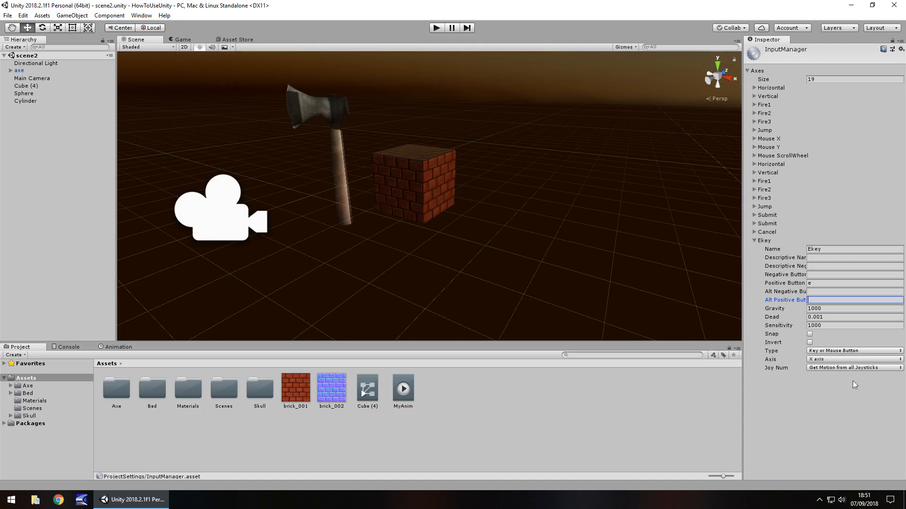
{"action": "left_click", "coordinate": [853, 351]}
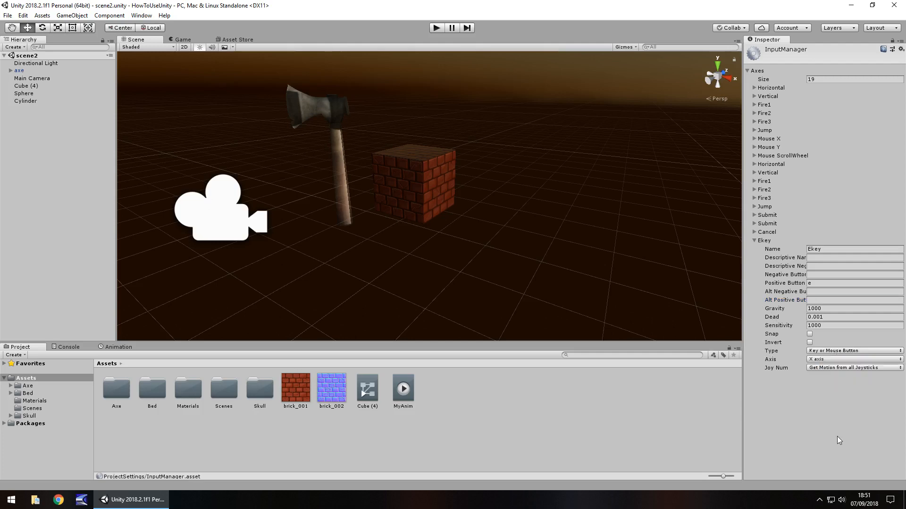
Expand the Mouse X axis showing Mouse Movement type and 0.1 sensitivity.
{"action": "left_click", "coordinate": [754, 138]}
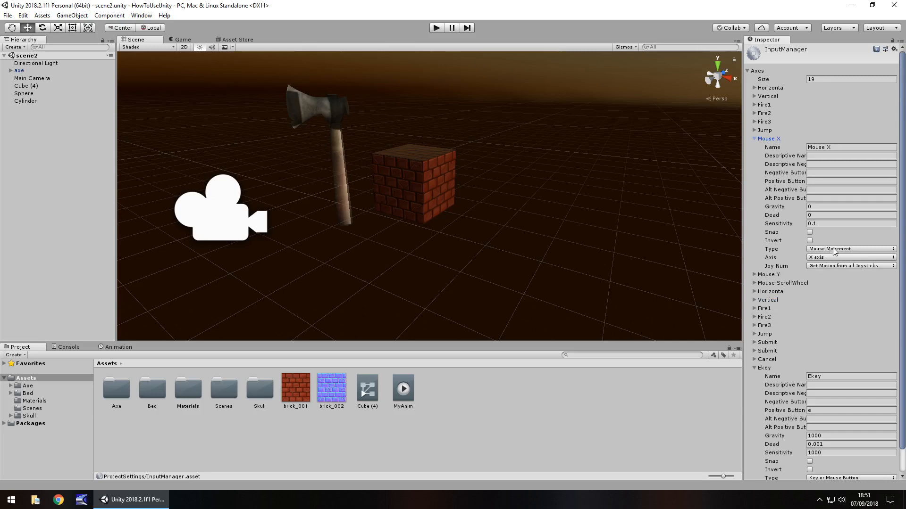
{"action": "mouse_move", "coordinate": [835, 253]}
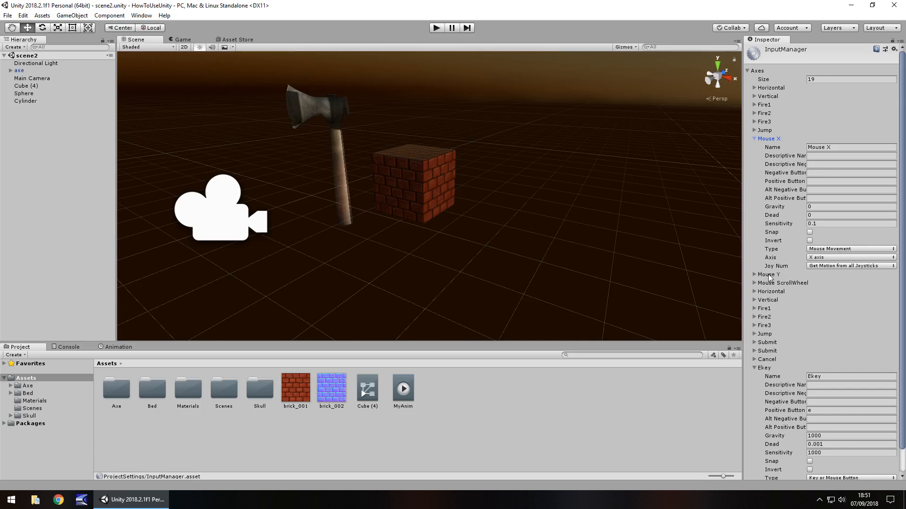
{"action": "mouse_move", "coordinate": [771, 286]}
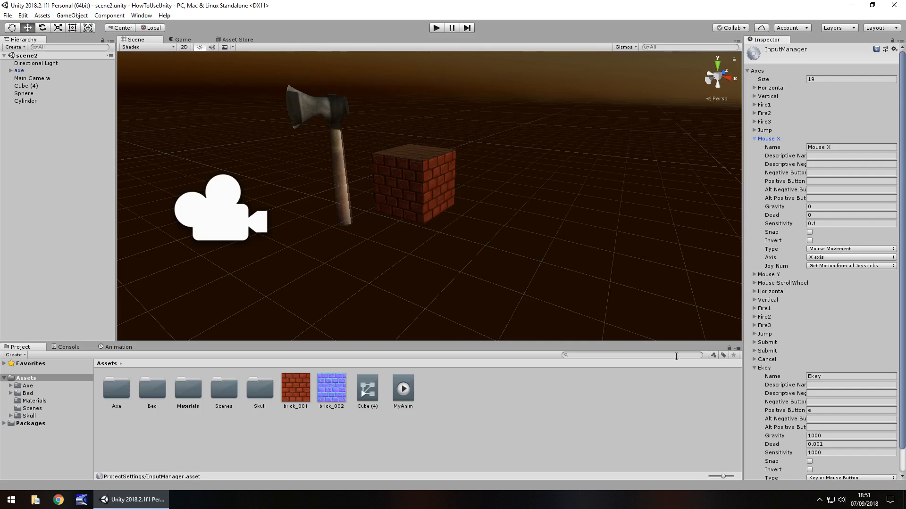
{"action": "mouse_move", "coordinate": [575, 349]}
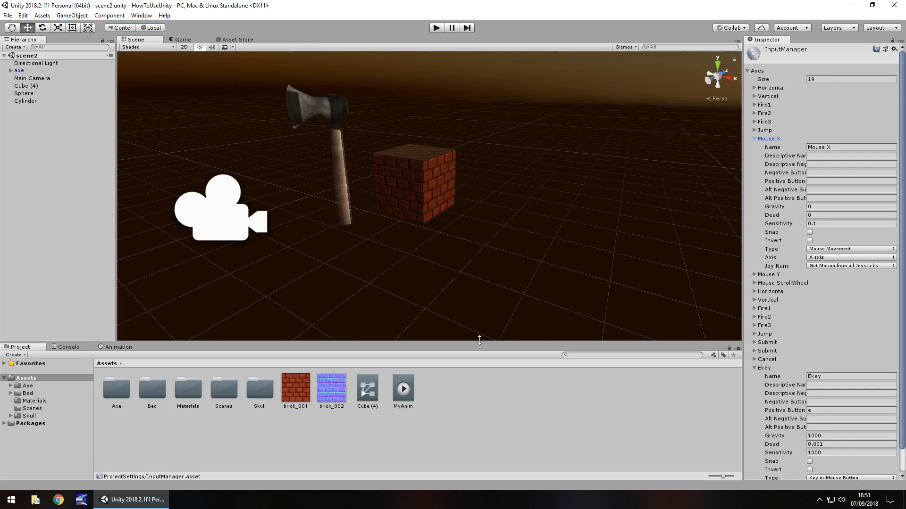
{"action": "mouse_move", "coordinate": [721, 261]}
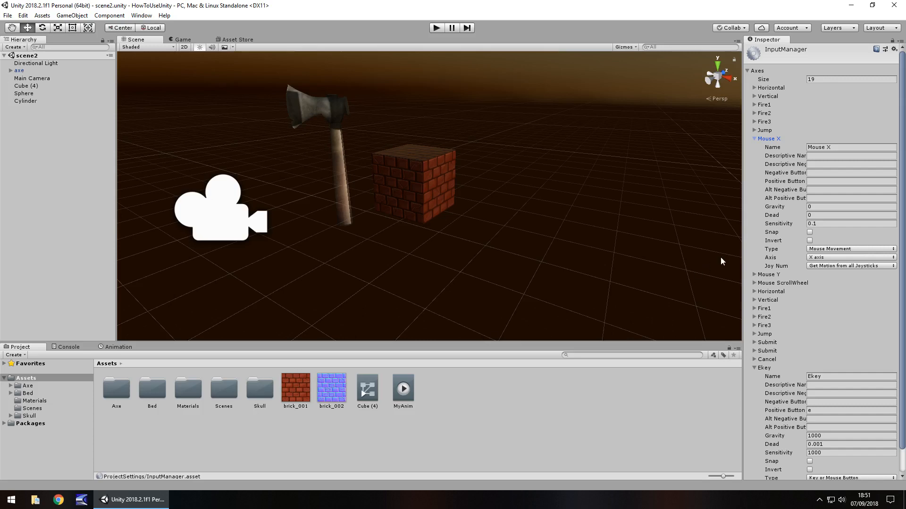
{"action": "mouse_move", "coordinate": [814, 384]}
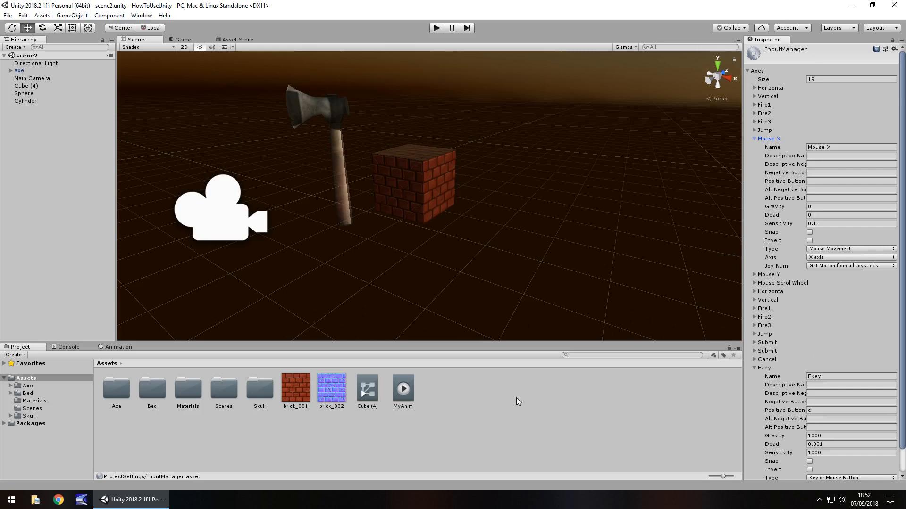
{"action": "mouse_move", "coordinate": [555, 415]}
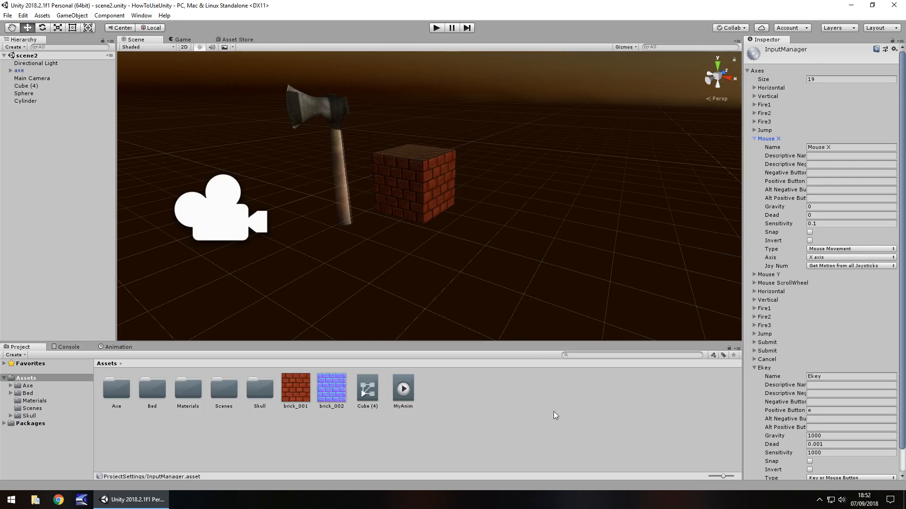